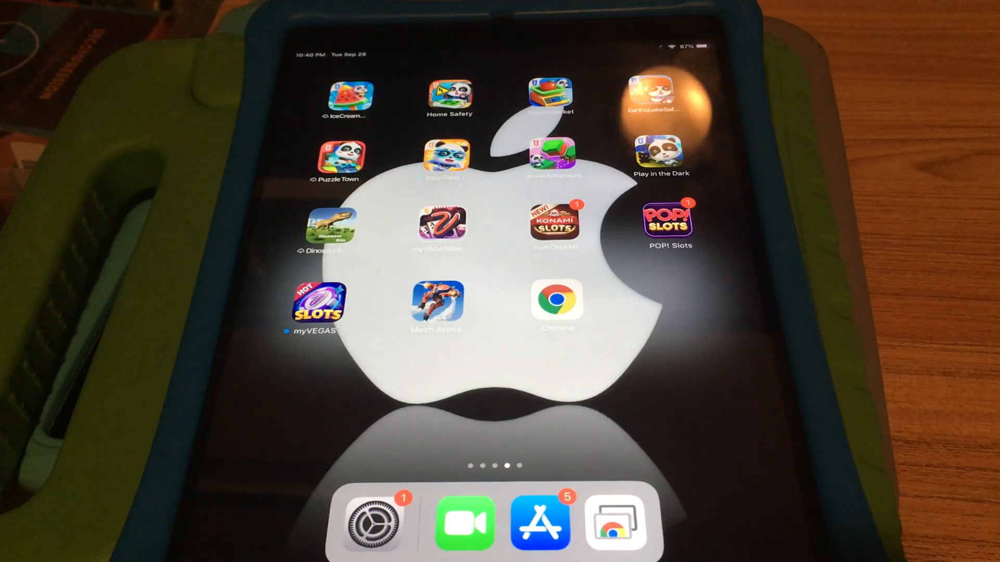
Step: Launch Settings from the dock and show the General page with iPad Storage listed
left_click(373, 524)
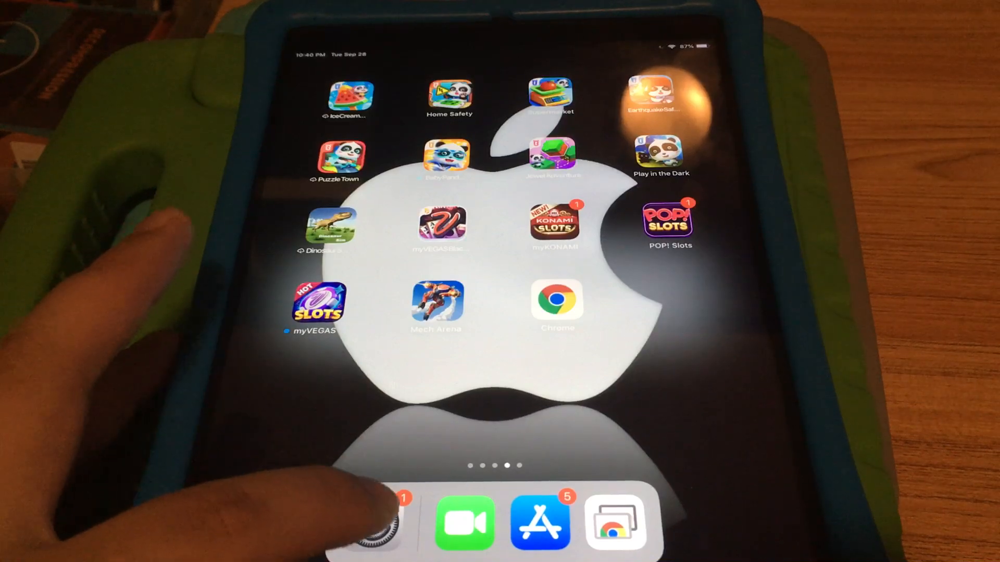
left_click(379, 523)
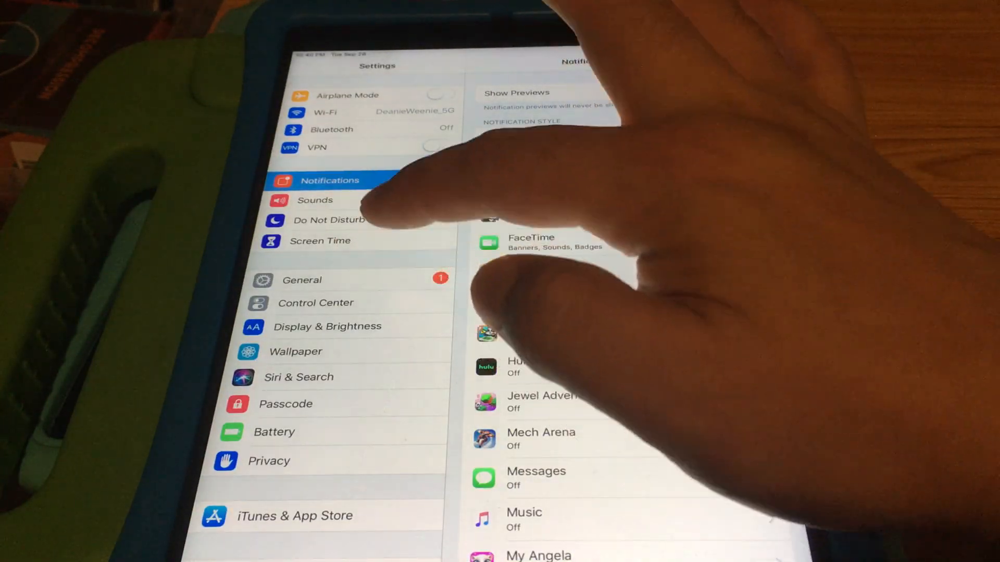
left_click(302, 279)
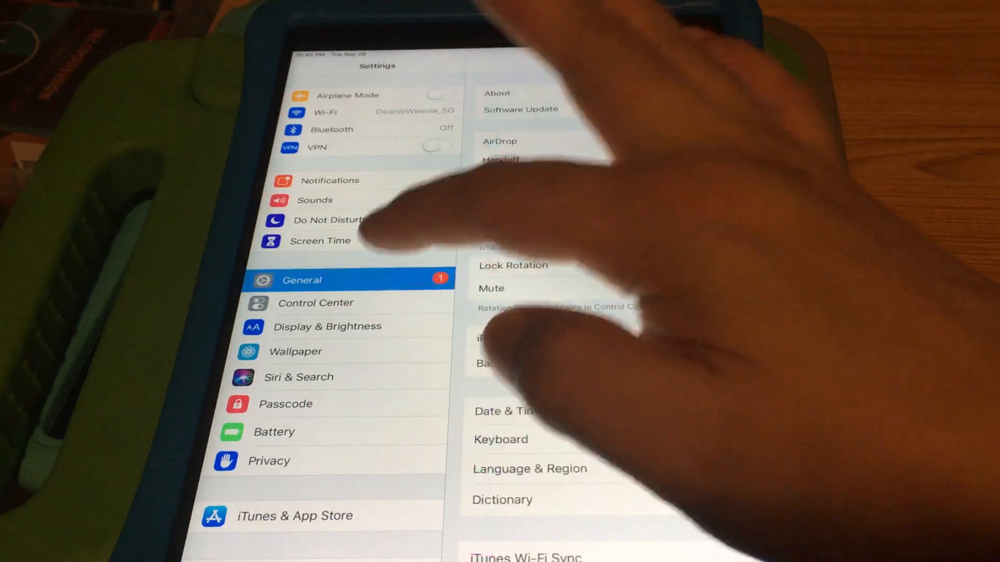
left_click(490, 289)
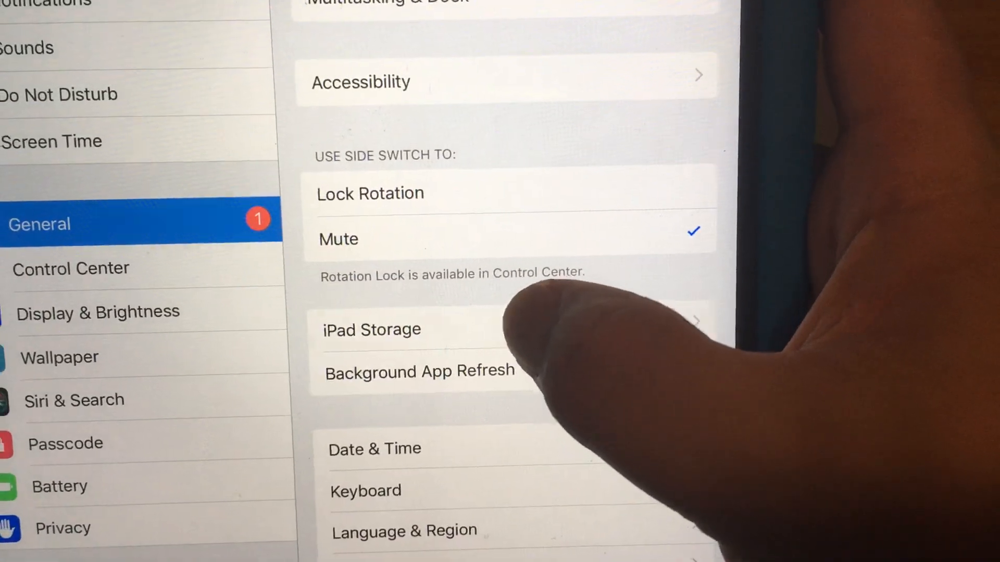
Step: Show iPad Storage and scroll the app list from Jurassic World down to Nick and Zoom
left_click(372, 330)
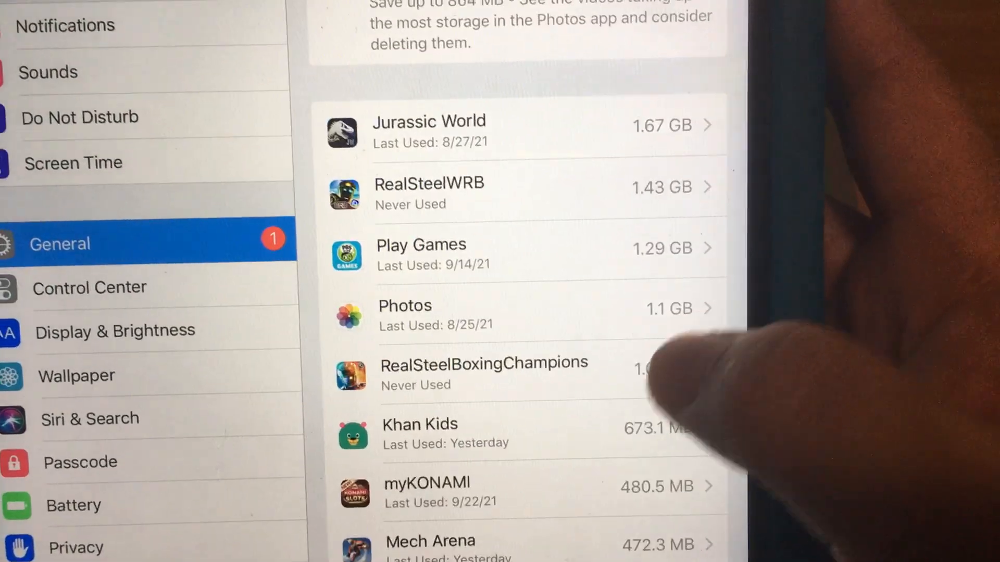
scroll("down", 3)
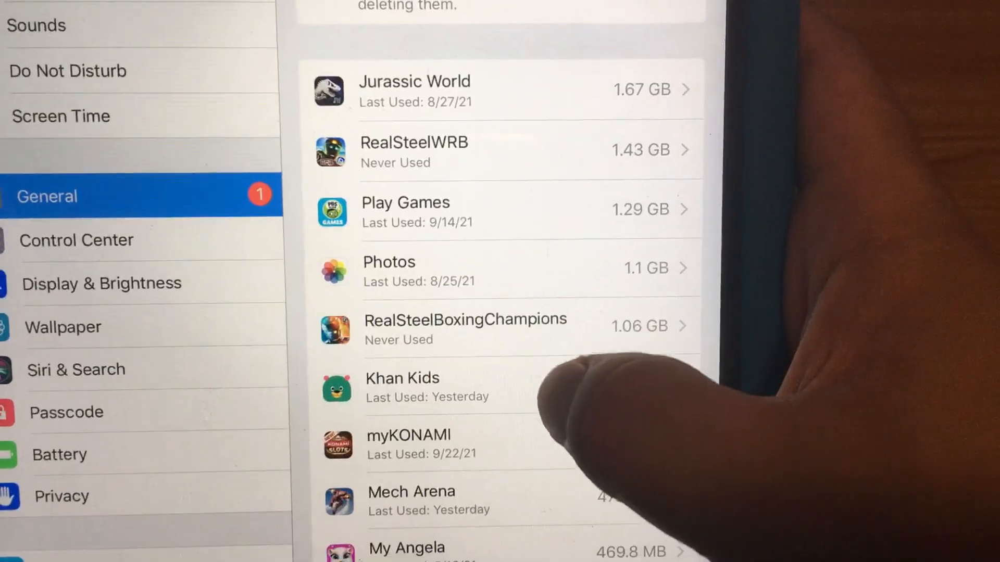
scroll("down", 3)
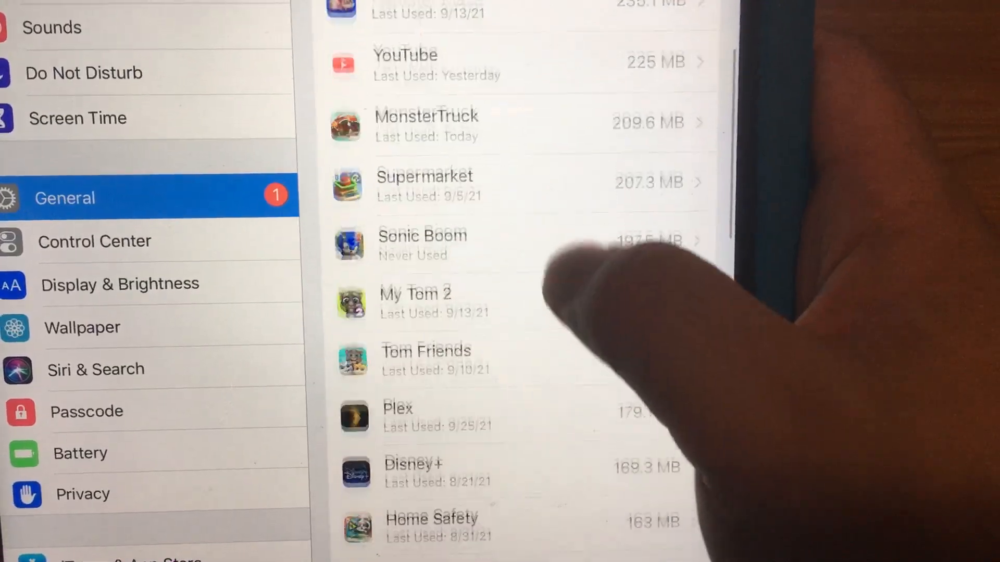
scroll("down", 3)
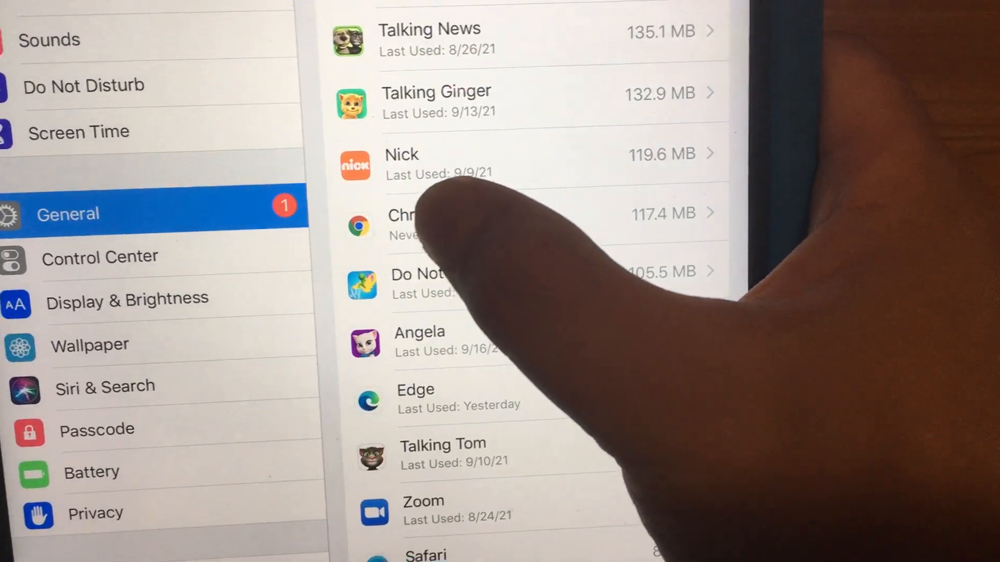
left_click(415, 223)
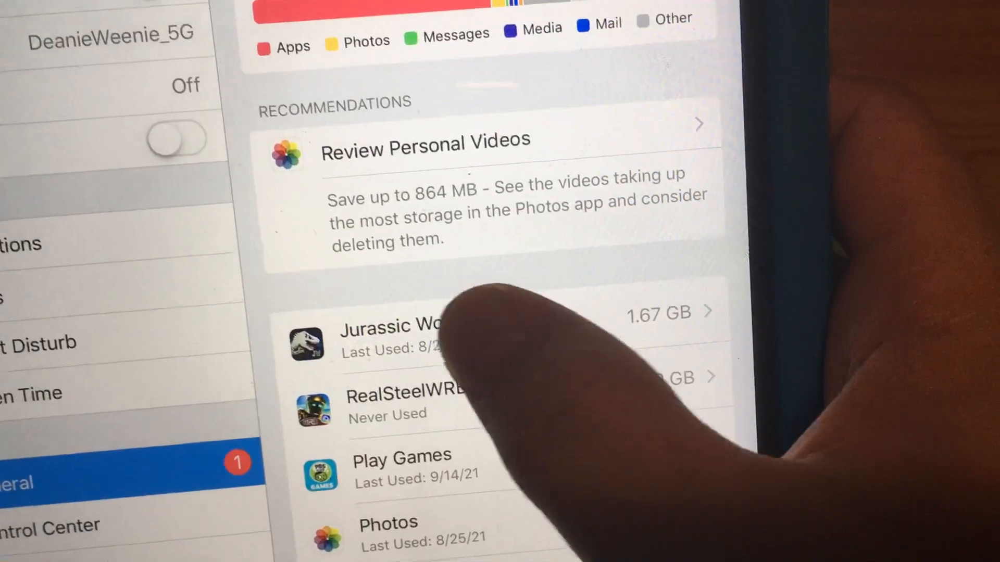
Step: Show Jurassic World's storage detail page with its delete-app option
left_click(388, 334)
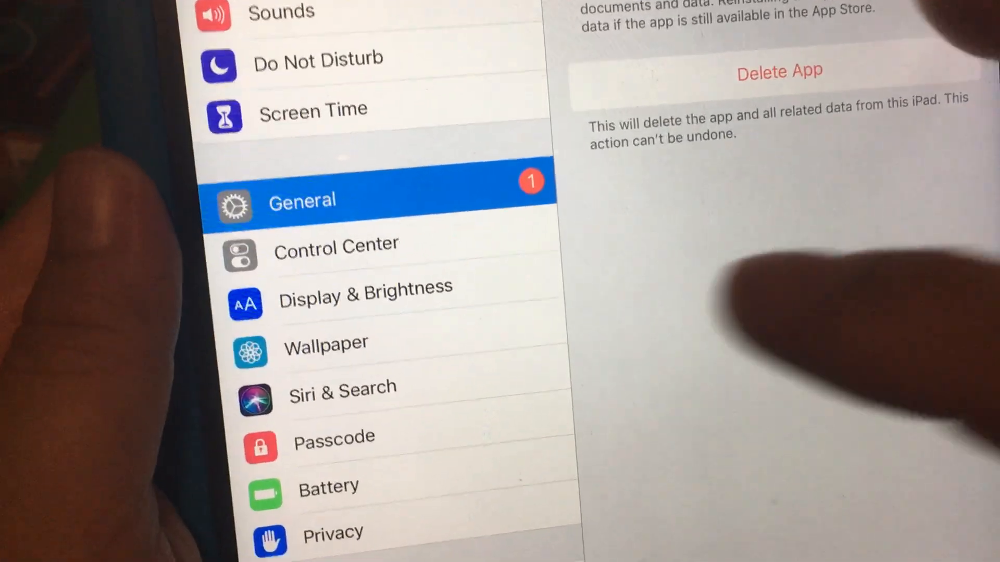
scroll("down", 3)
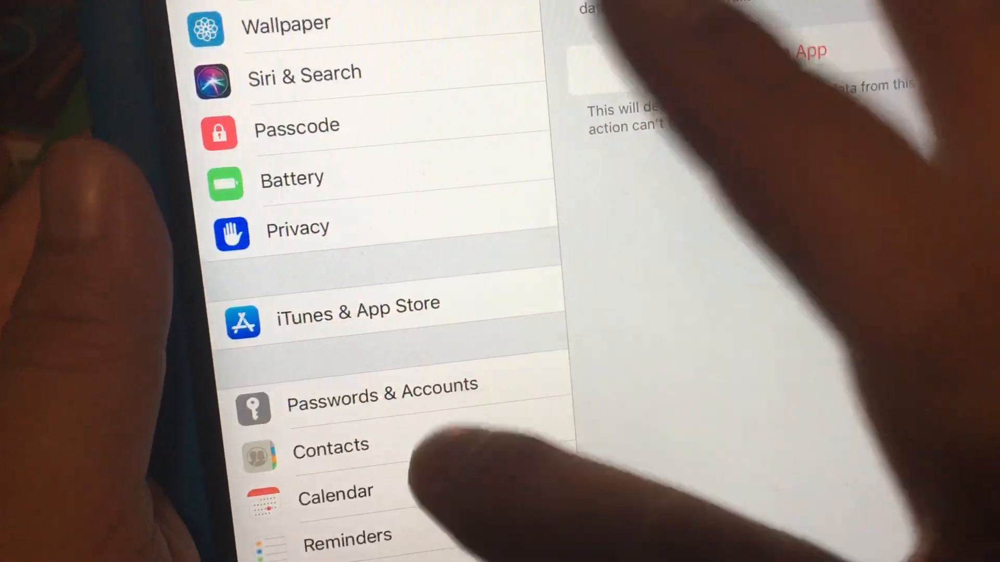